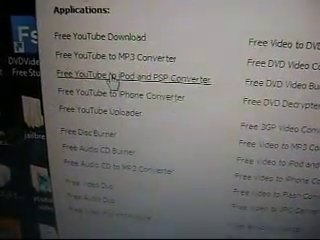
# Step: Launch Free YouTube to iPod and PSP Converter from Free Studio's Applications list
pyautogui.click(130, 72)
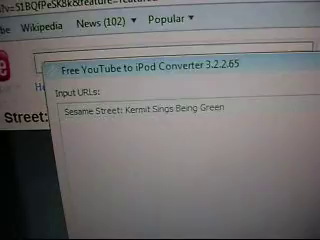